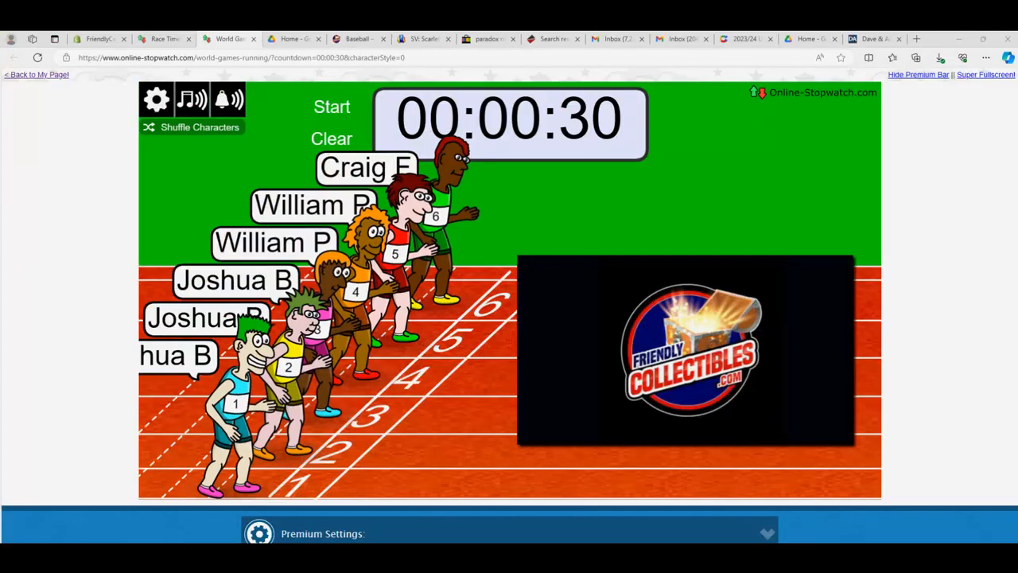
Shuffle the runners' name labels into a new random lane order, countdown still at 30 seconds
click(201, 128)
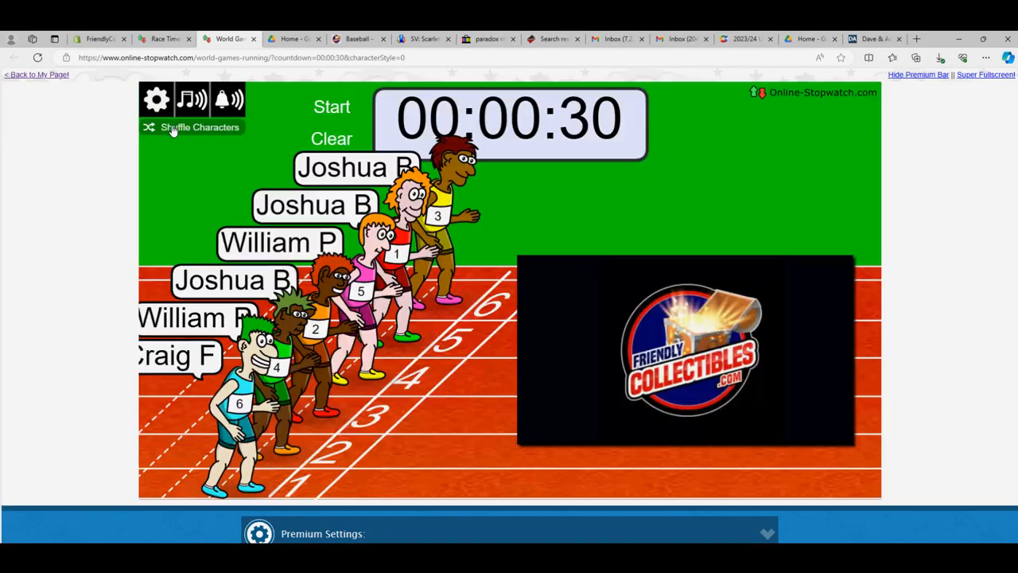